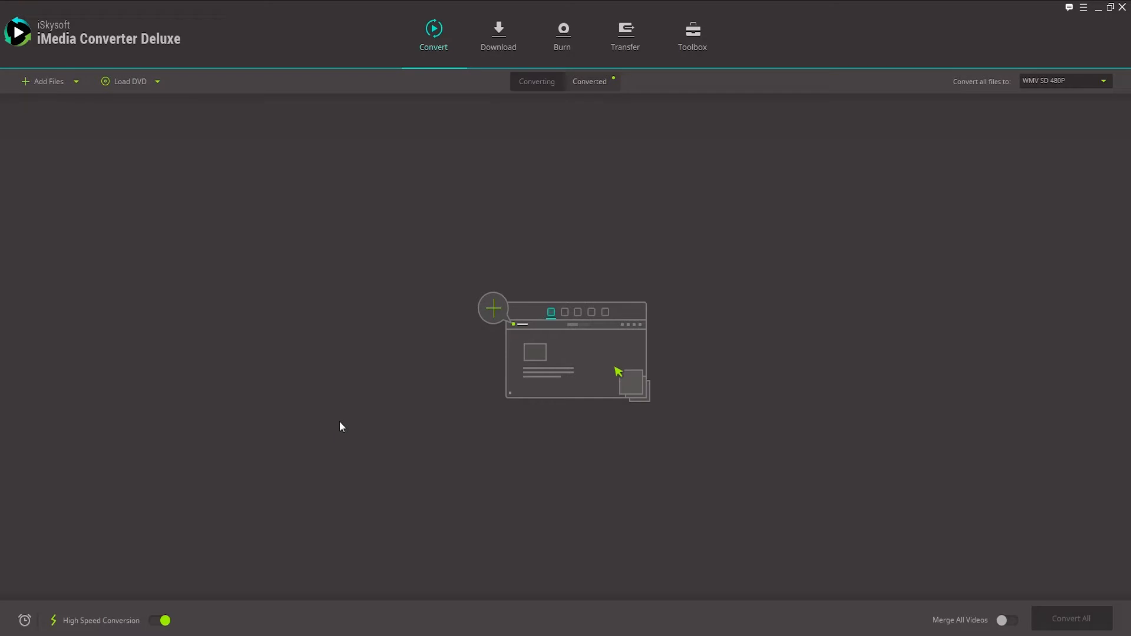
pyautogui.moveTo(210, 156)
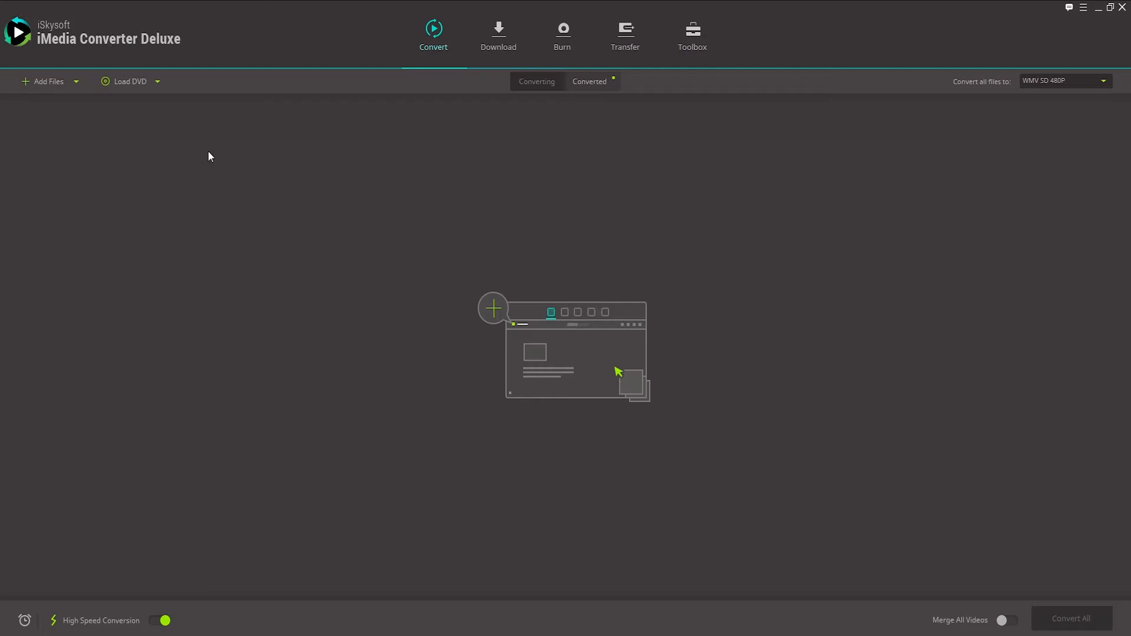
pyautogui.moveTo(218, 46)
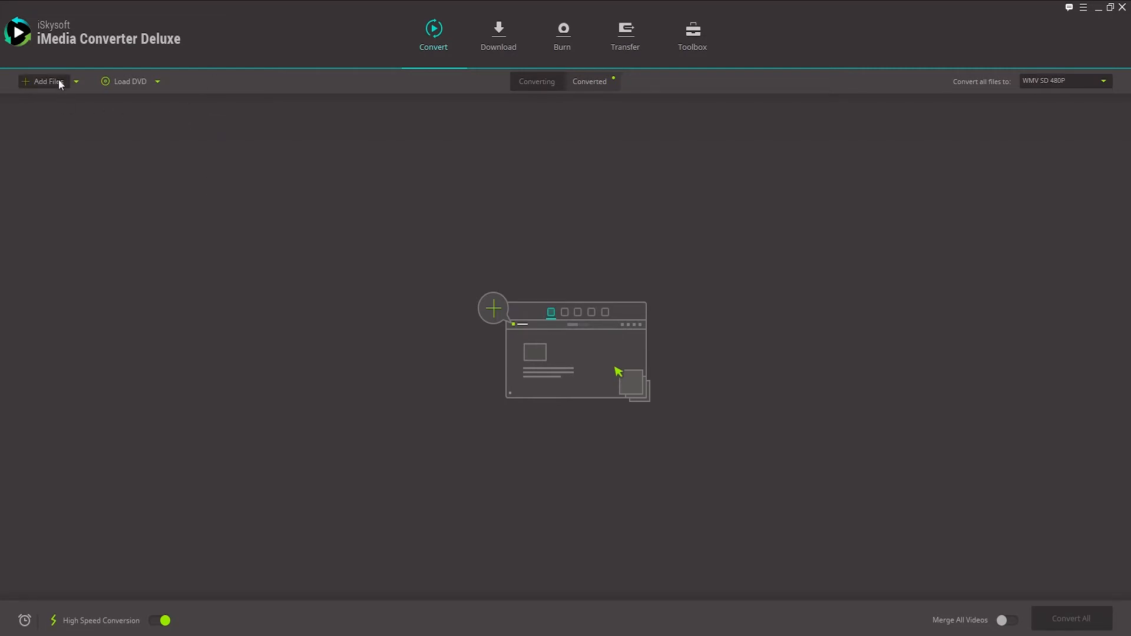
# Add Fire Ops Test.mp4 from the Videos library to the conversion list
pyautogui.click(43, 81)
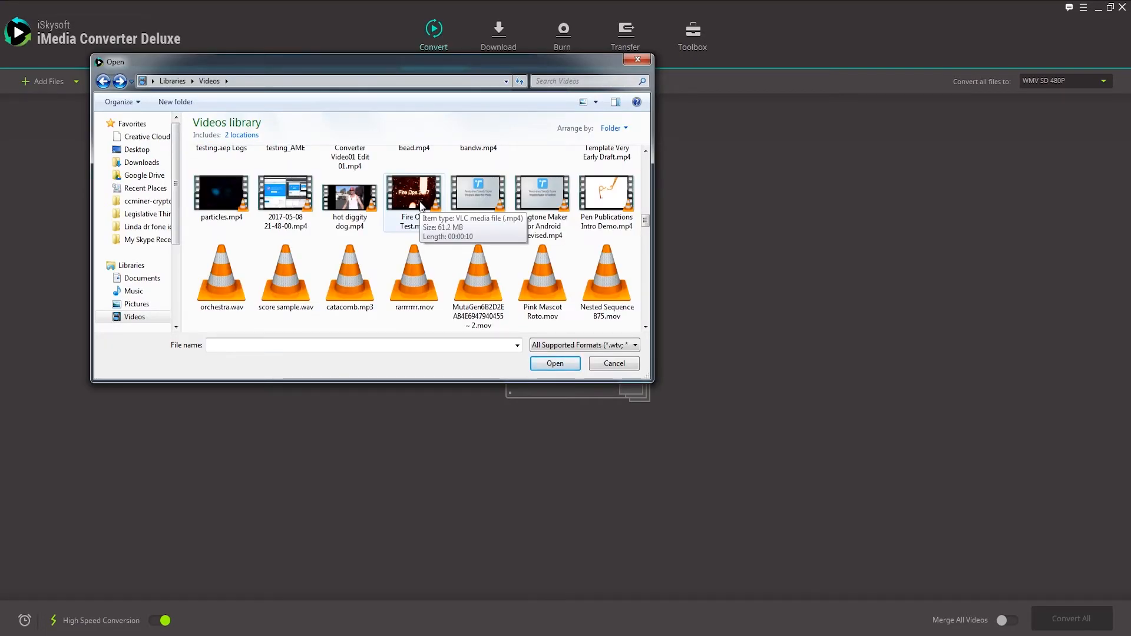
pyautogui.click(414, 191)
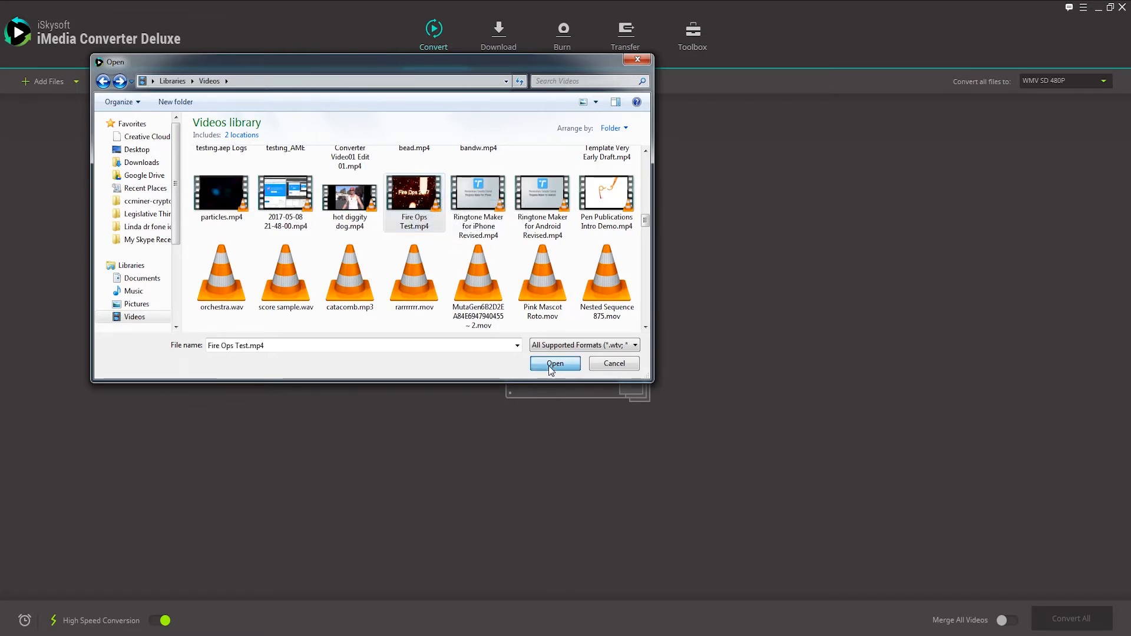
pyautogui.click(555, 363)
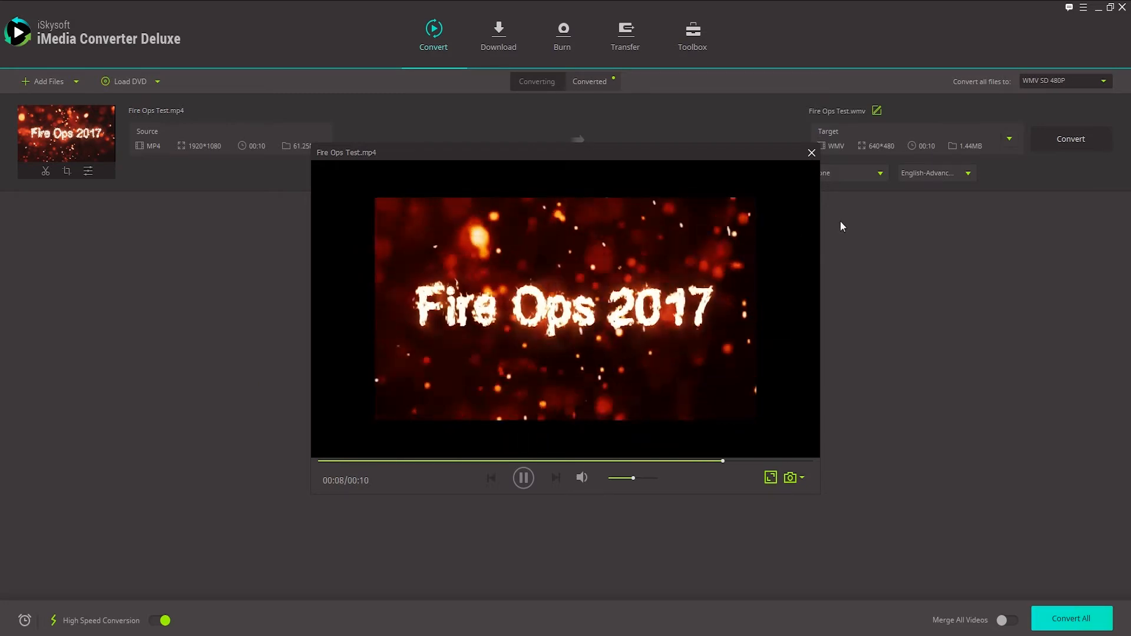
# Set the output format to the Video > WMV > HD 1080P (1920x1080) preset
pyautogui.click(810, 152)
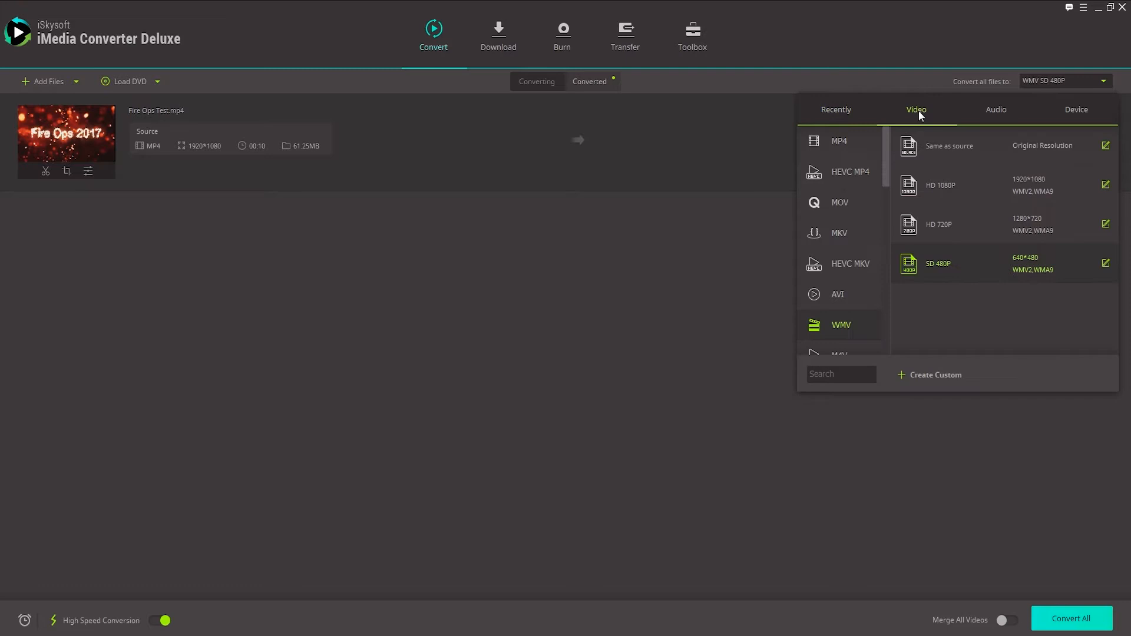
pyautogui.scroll(-3)
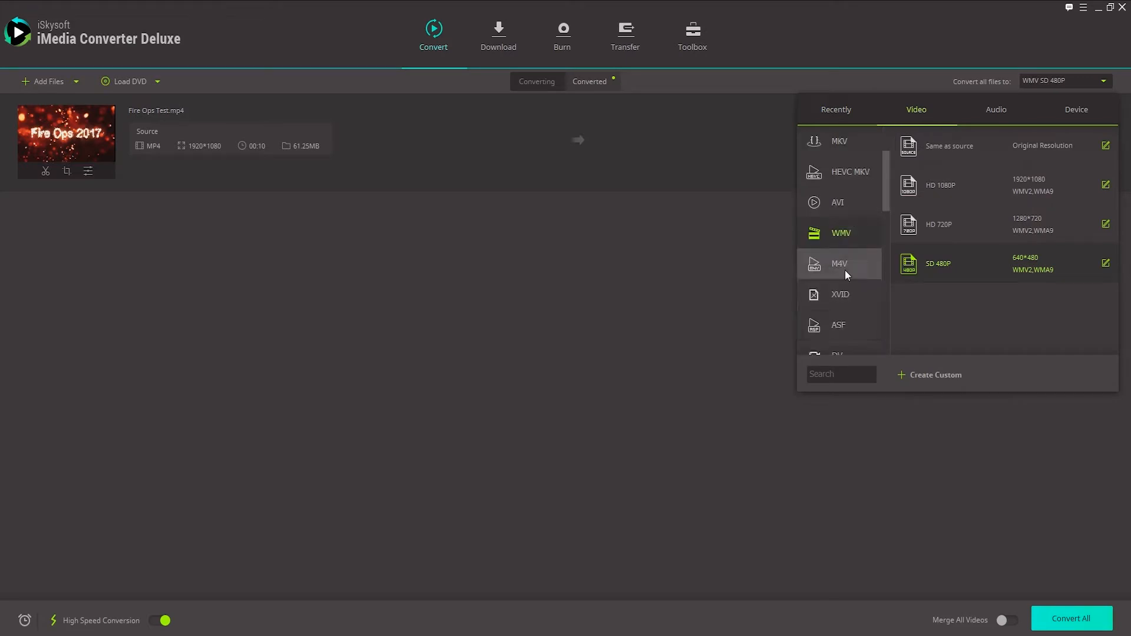
pyautogui.moveTo(1051, 177)
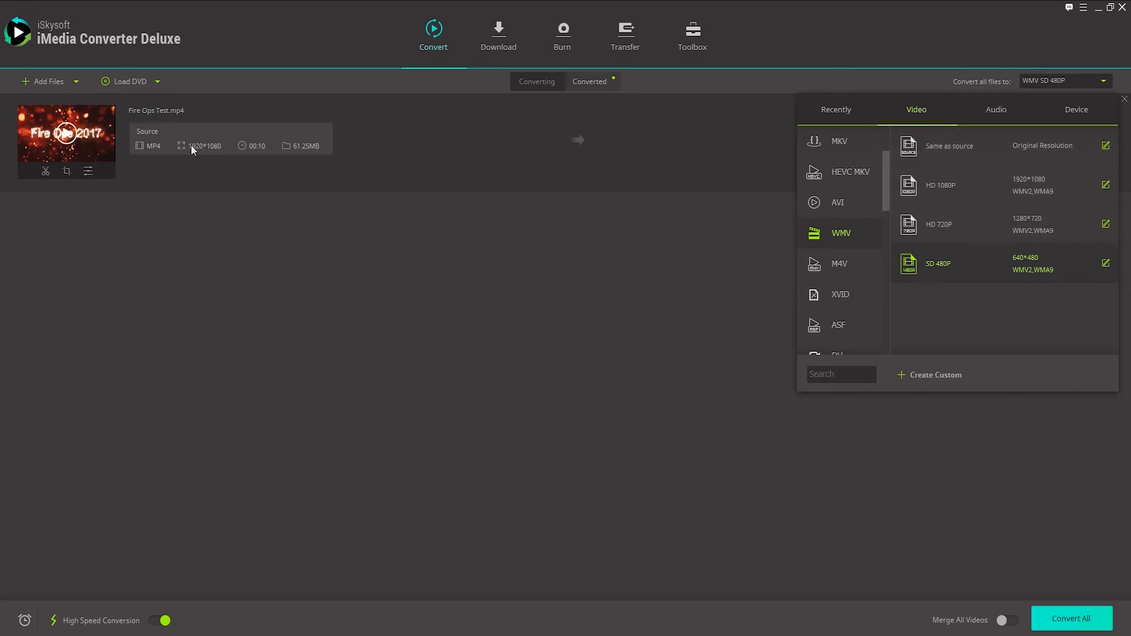
pyautogui.moveTo(850, 171)
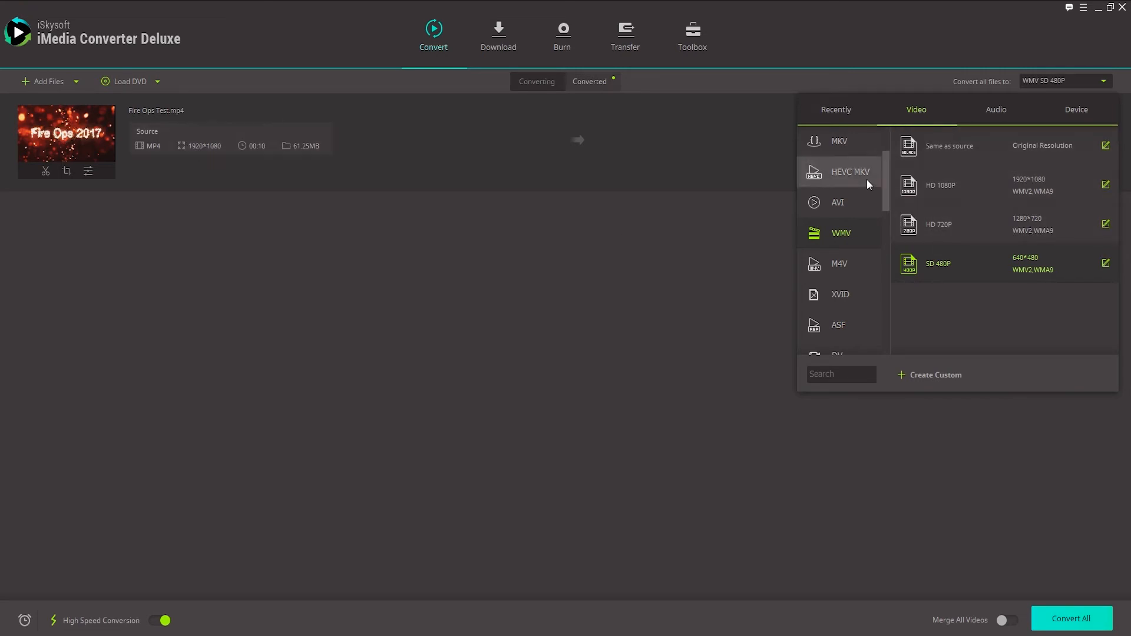
pyautogui.moveTo(1058, 185)
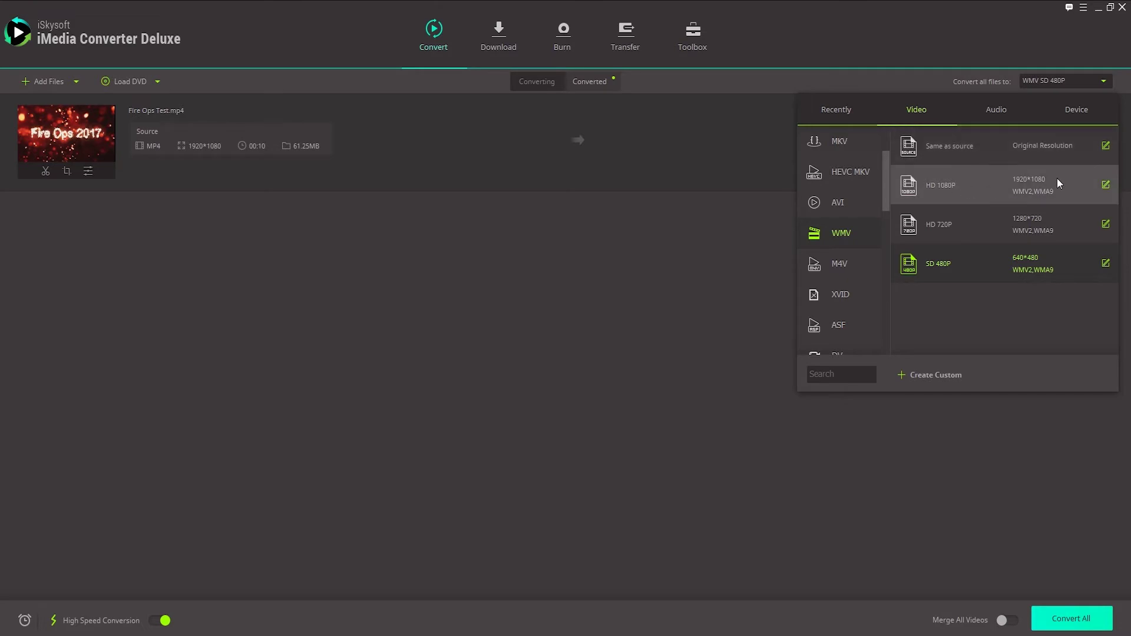
pyautogui.moveTo(1120, 160)
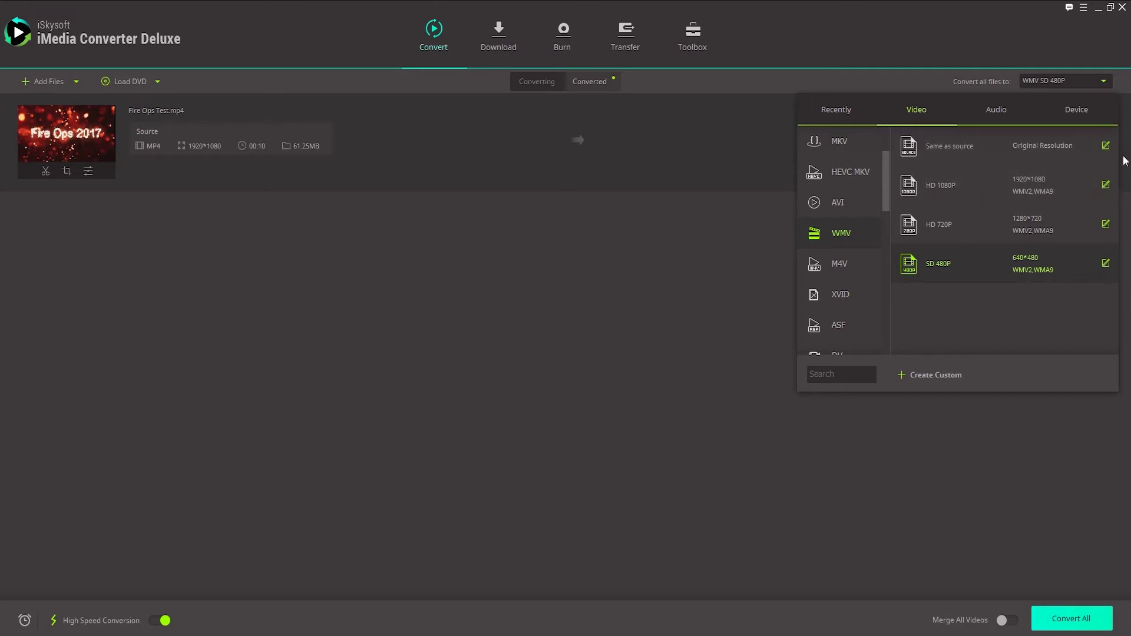
pyautogui.click(938, 185)
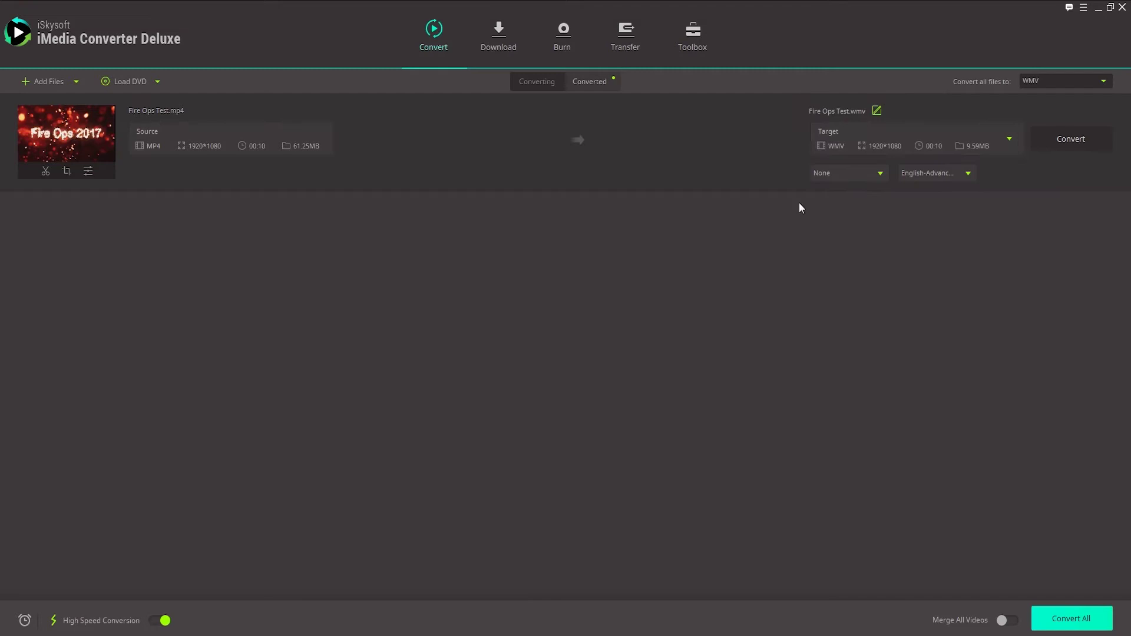
pyautogui.moveTo(465, 210)
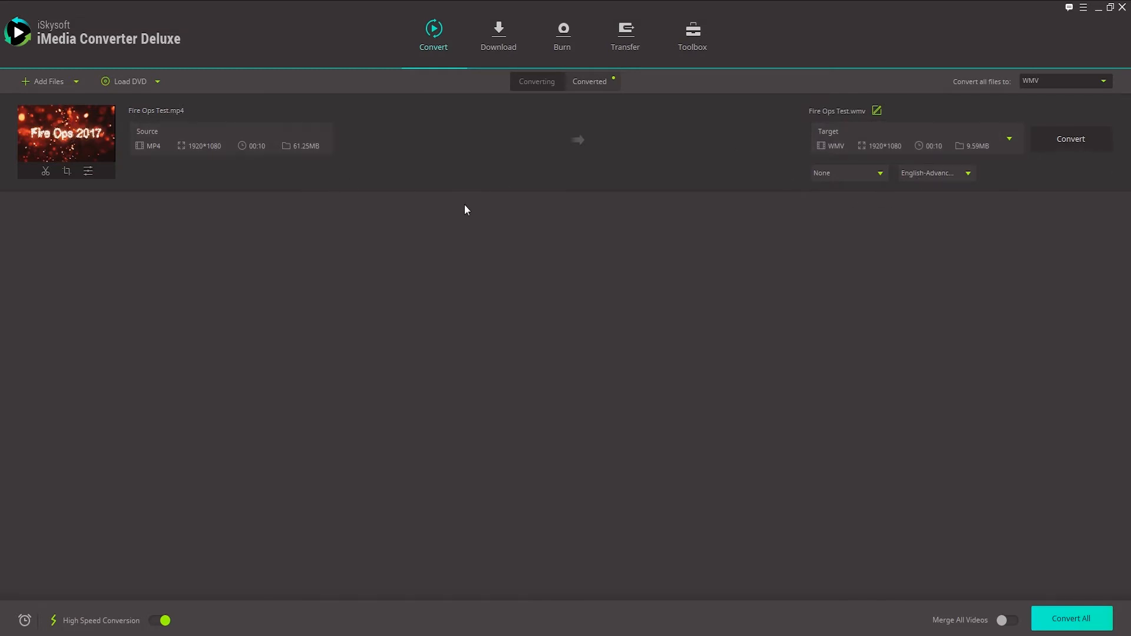
pyautogui.moveTo(852, 212)
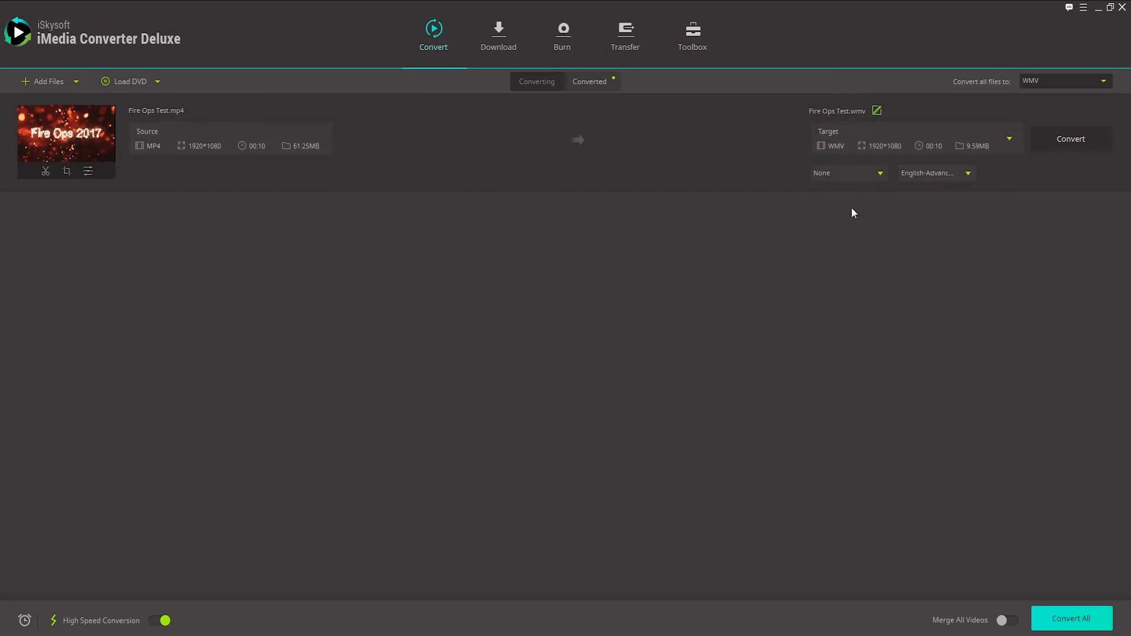
pyautogui.moveTo(858, 268)
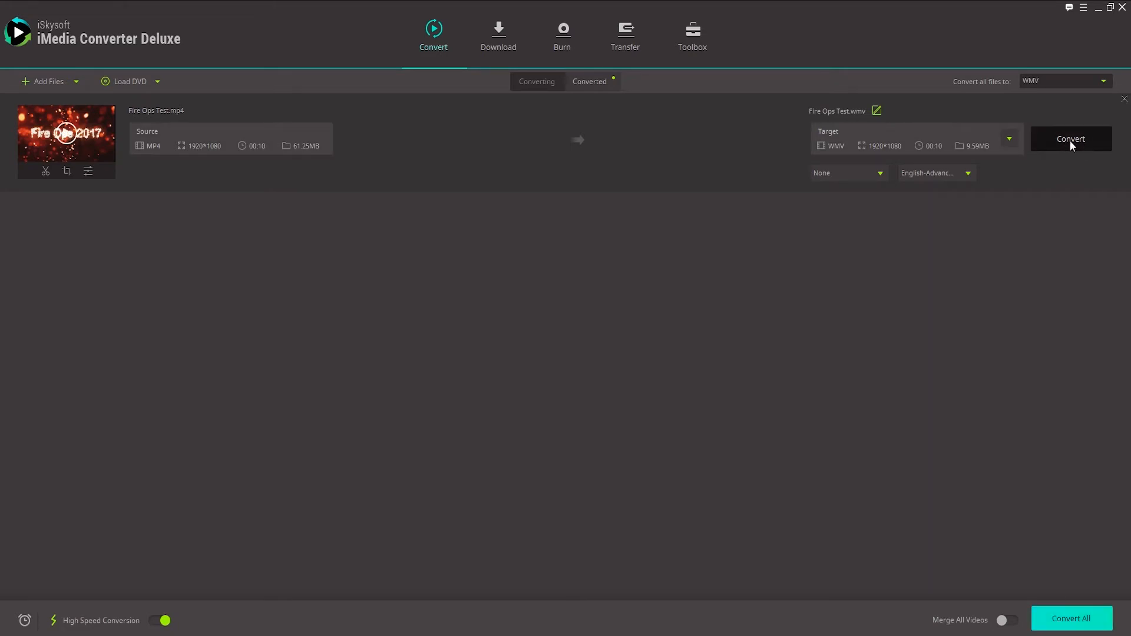
# Convert the Fire Ops Test item to WMV and wait for Success
pyautogui.click(1071, 139)
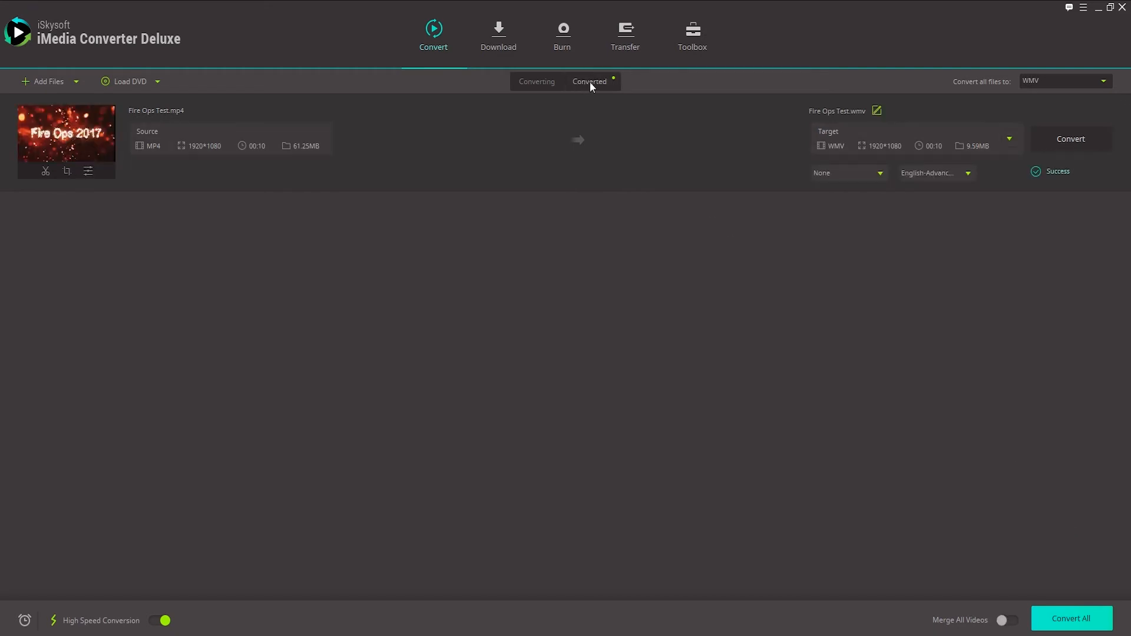
# Locate Fire Ops Test.wmv under Converted in its output folder and play it in VLC
pyautogui.click(589, 82)
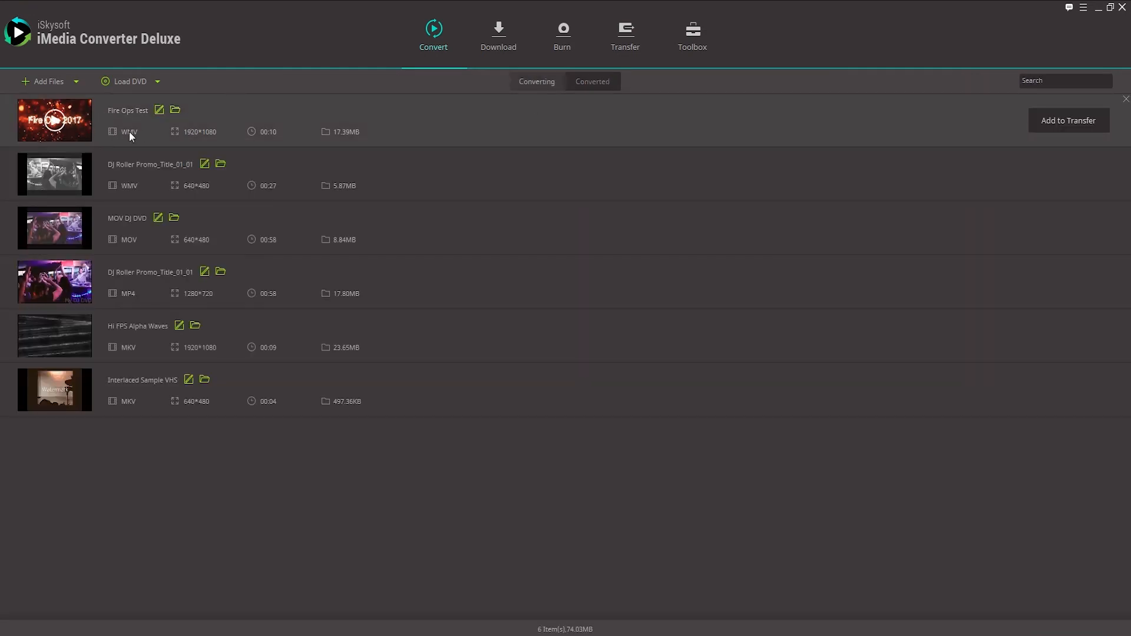
pyautogui.moveTo(174, 109)
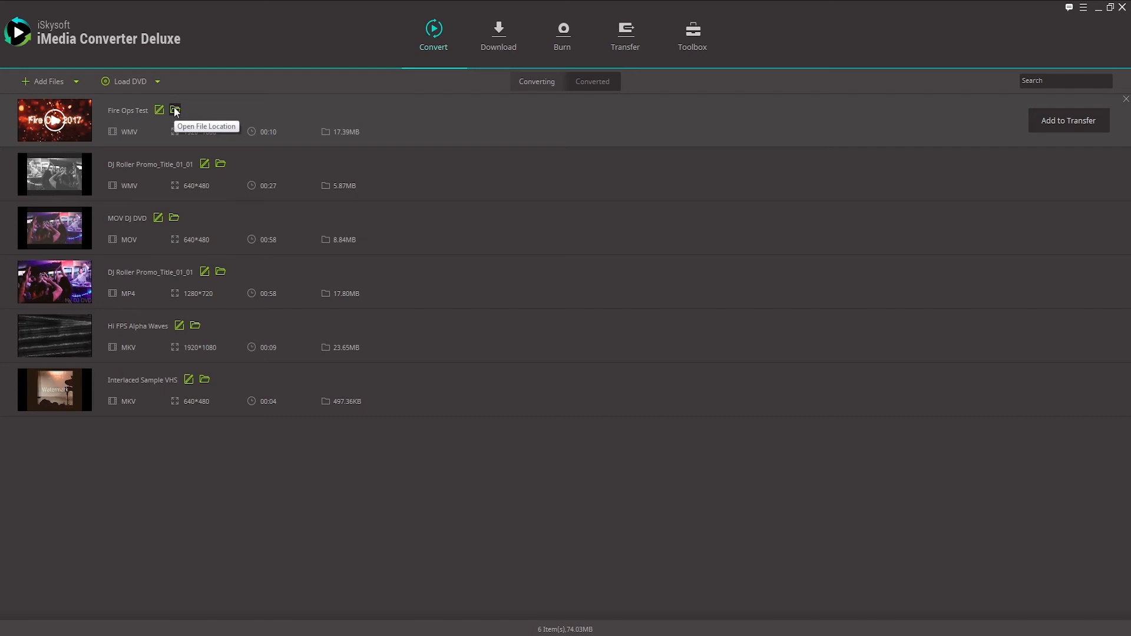
pyautogui.moveTo(175, 112)
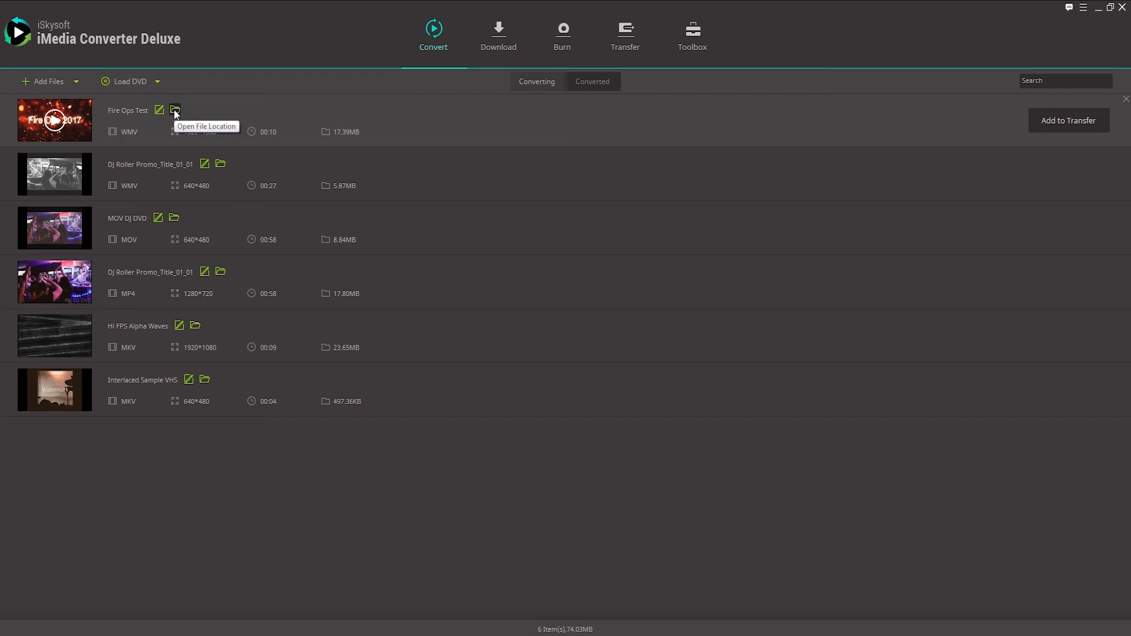
pyautogui.click(174, 111)
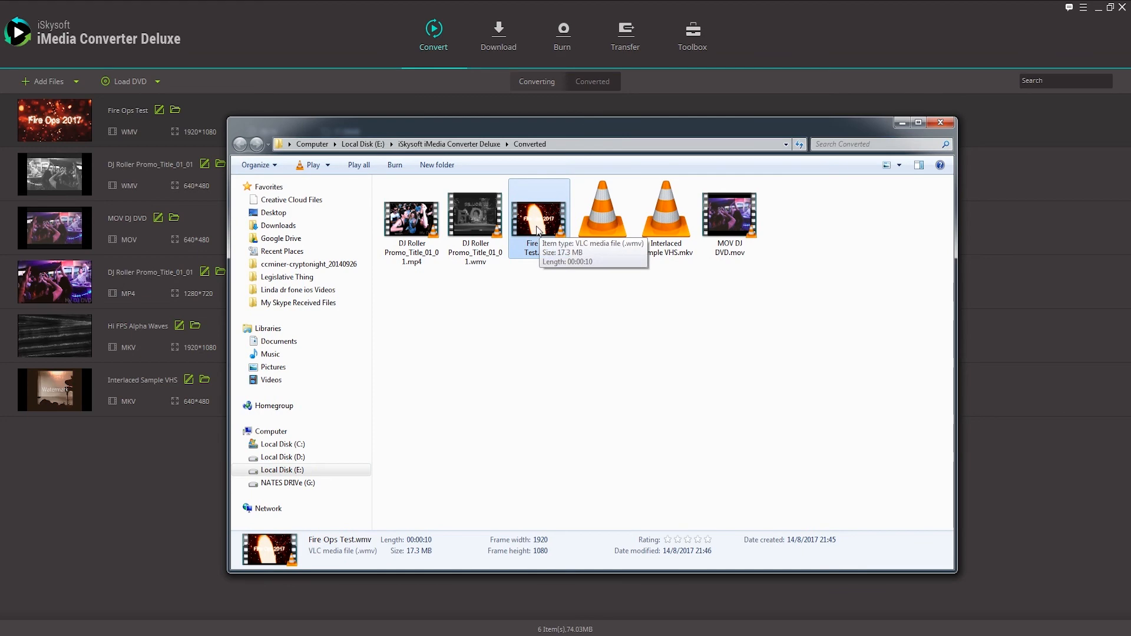
pyautogui.doubleClick(538, 215)
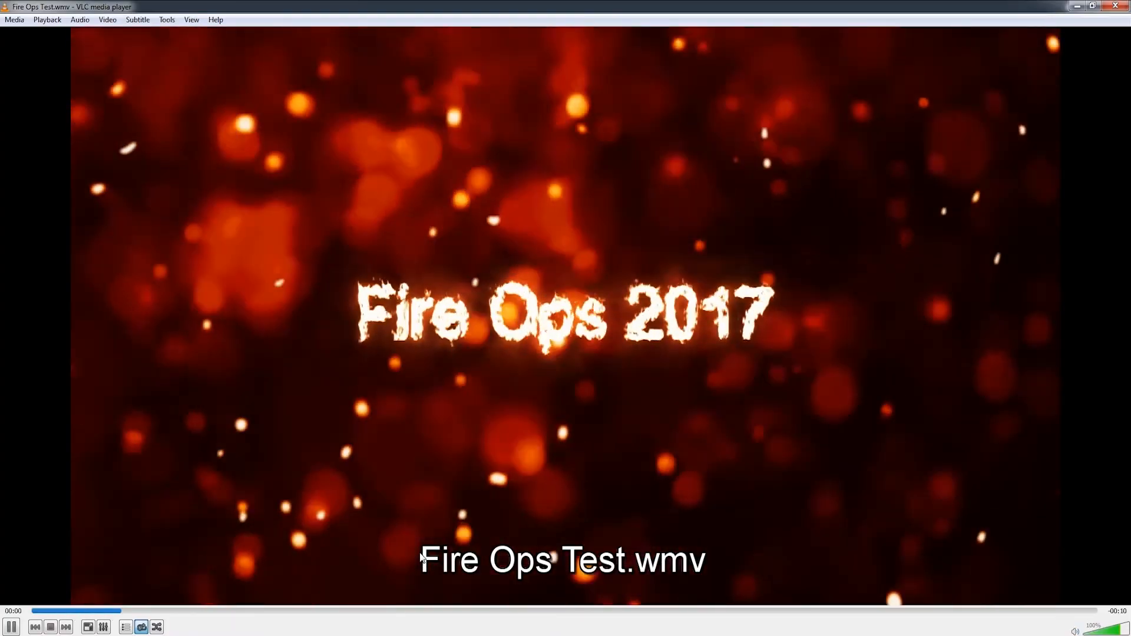